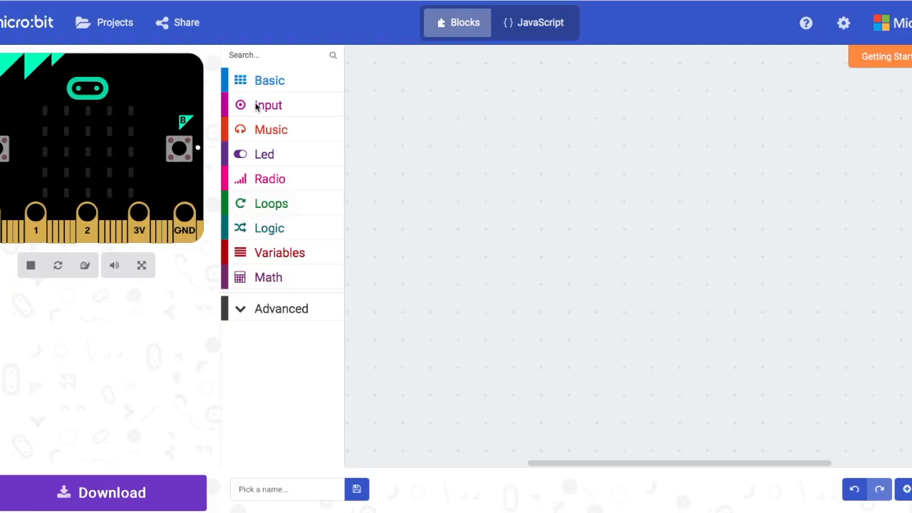
# Place an 'on shake' handler from the Input category onto the empty workspace.
pyautogui.click(268, 105)
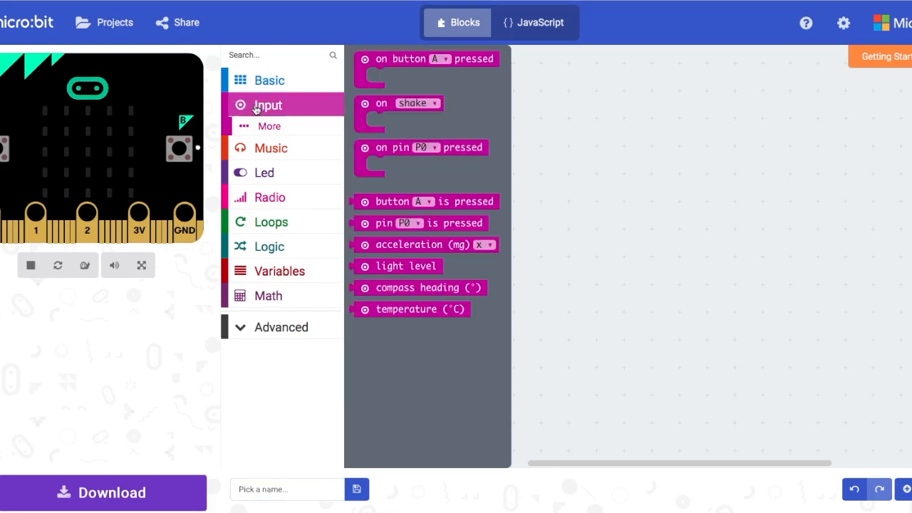
pyautogui.moveTo(363, 106)
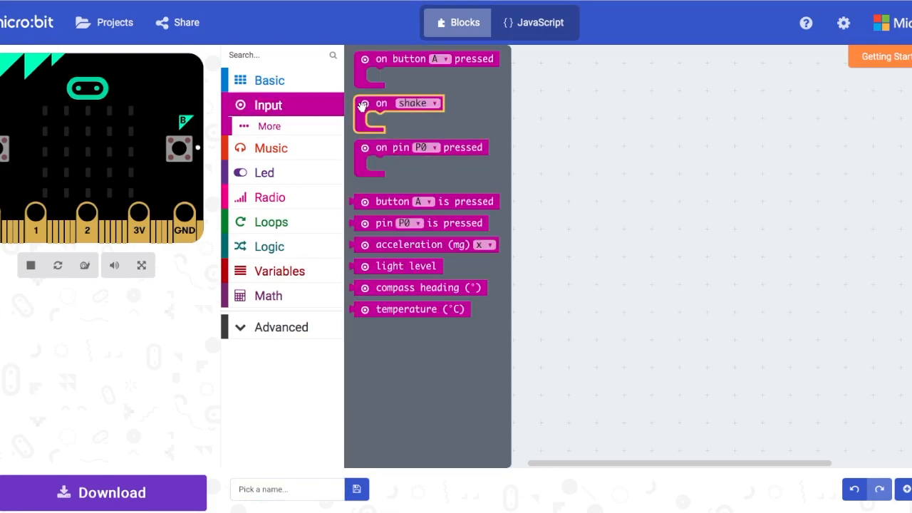
pyautogui.moveTo(399, 103); pyautogui.dragTo(420, 78)
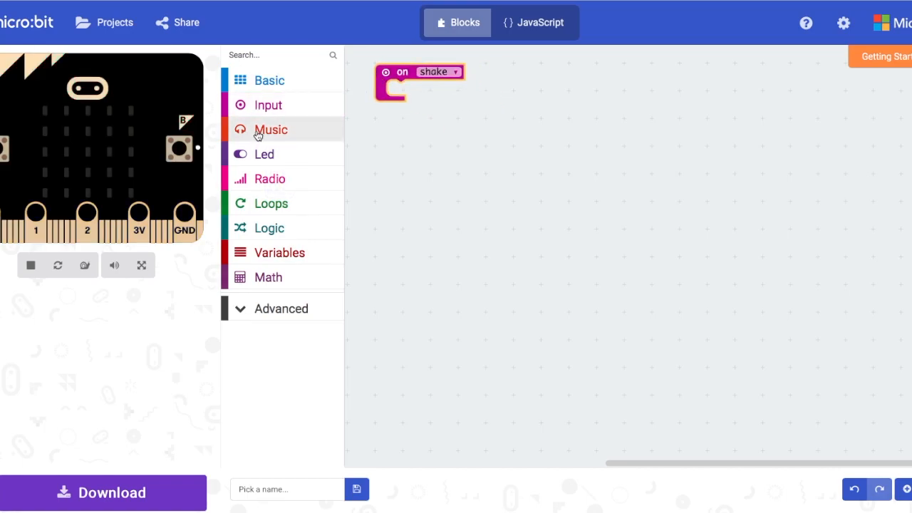
# Inside on shake, start the birthday melody repeating once.
pyautogui.click(271, 128)
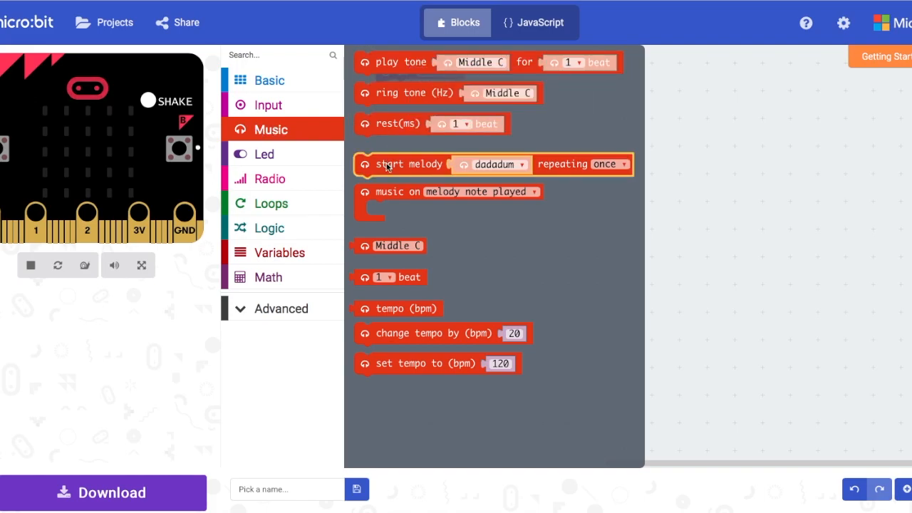
pyautogui.moveTo(402, 164); pyautogui.dragTo(428, 114)
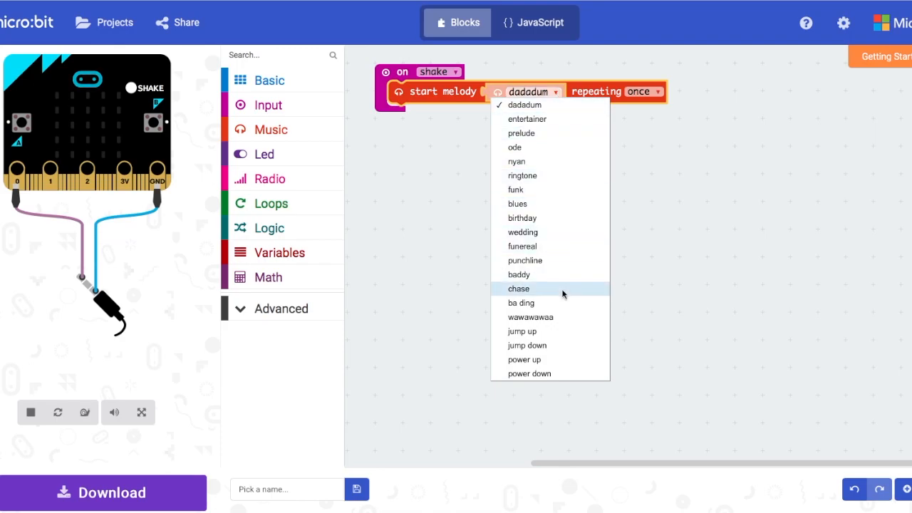
pyautogui.click(522, 217)
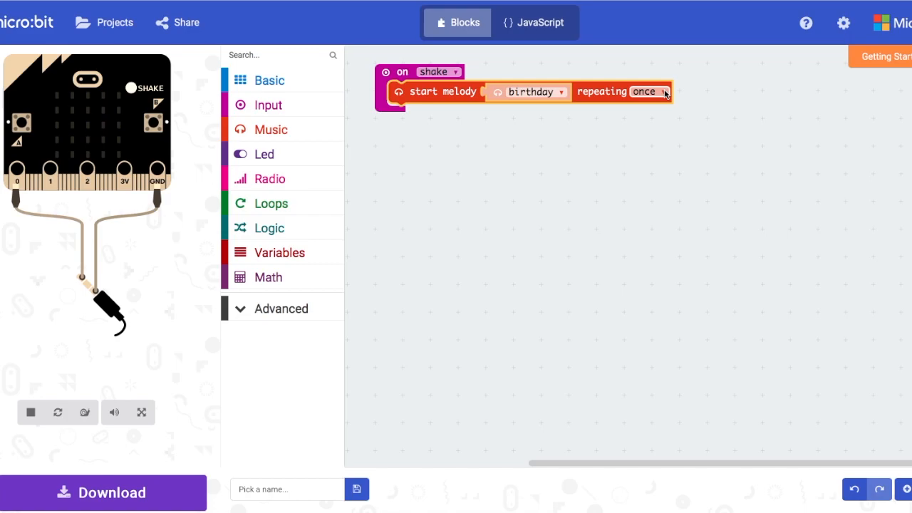
pyautogui.click(650, 91)
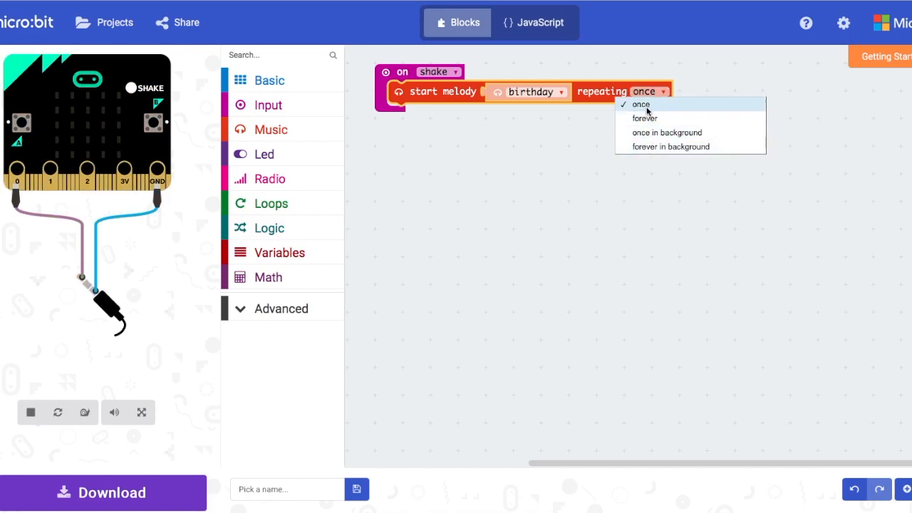
pyautogui.click(641, 104)
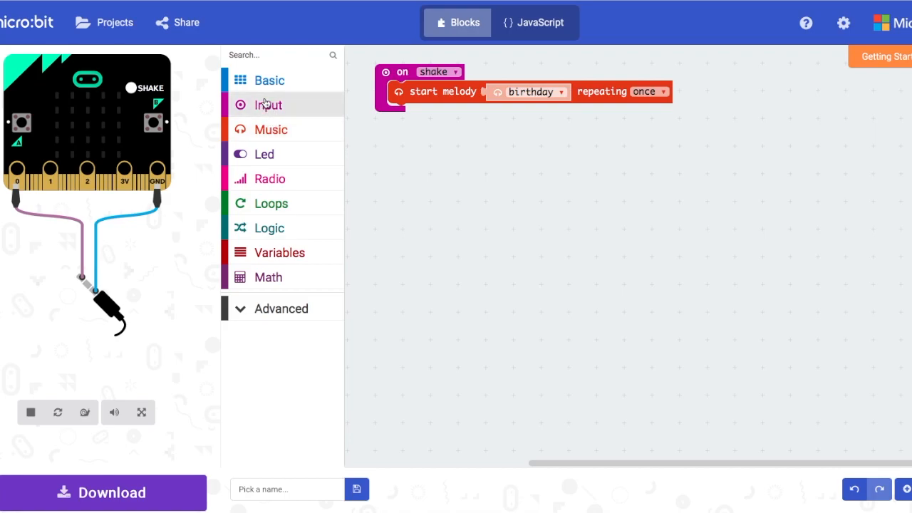
# Add two 'on button pressed' handlers, the first on A and the second on B.
pyautogui.click(268, 106)
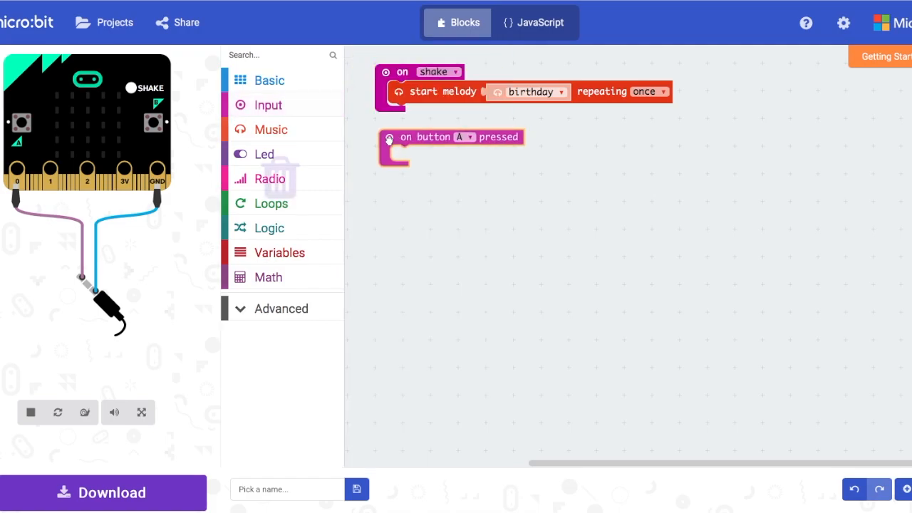
pyautogui.click(268, 106)
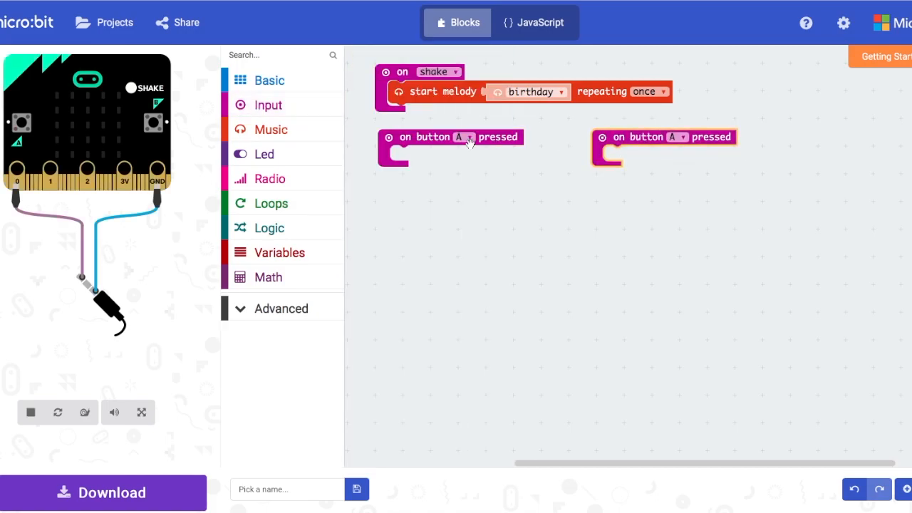
pyautogui.click(463, 137)
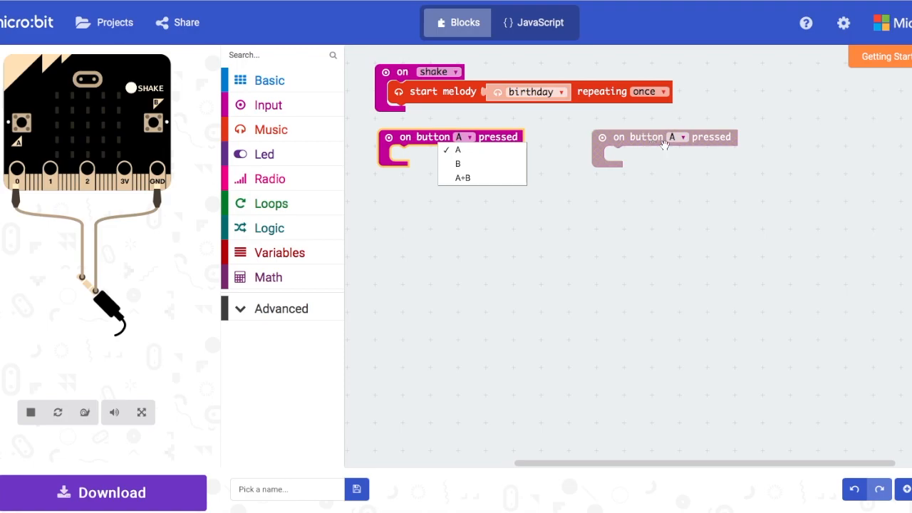
pyautogui.click(456, 149)
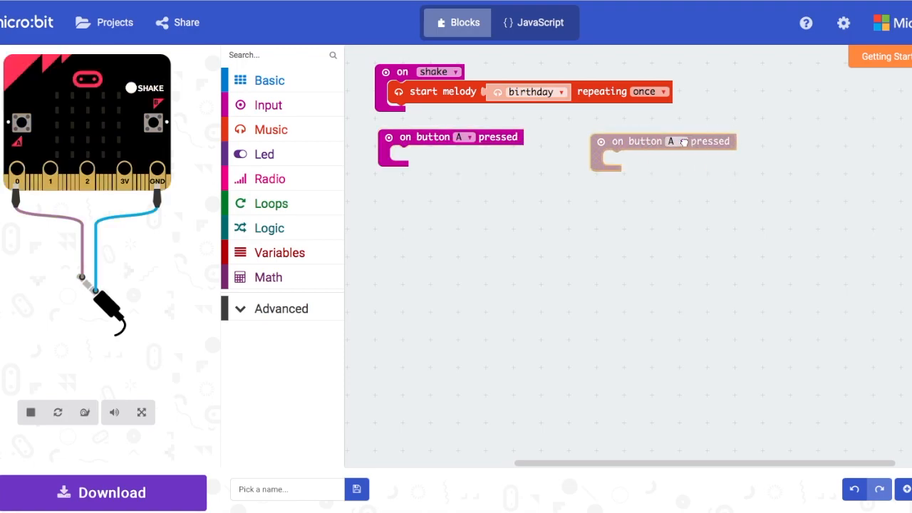
pyautogui.click(676, 141)
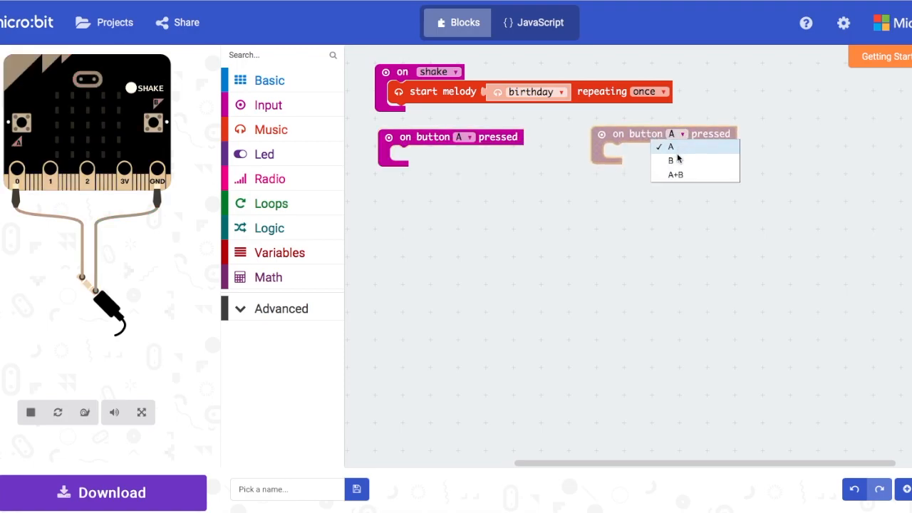
pyautogui.click(673, 159)
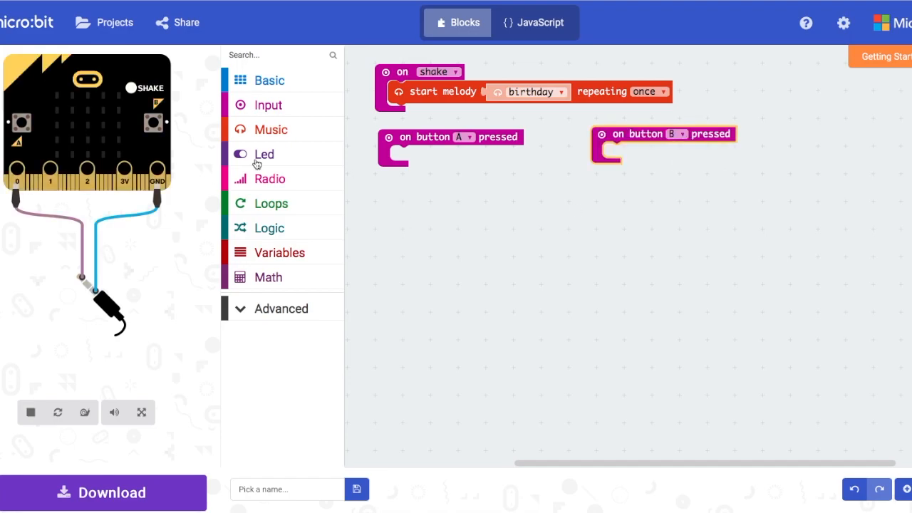
# Give button A a dadadum melody block and button B an entertainer melody block.
pyautogui.click(271, 128)
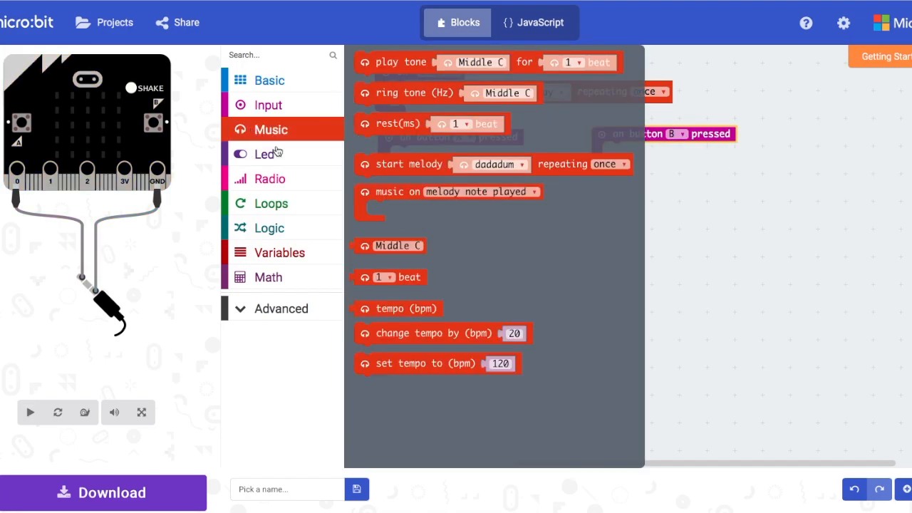
pyautogui.click(28, 413)
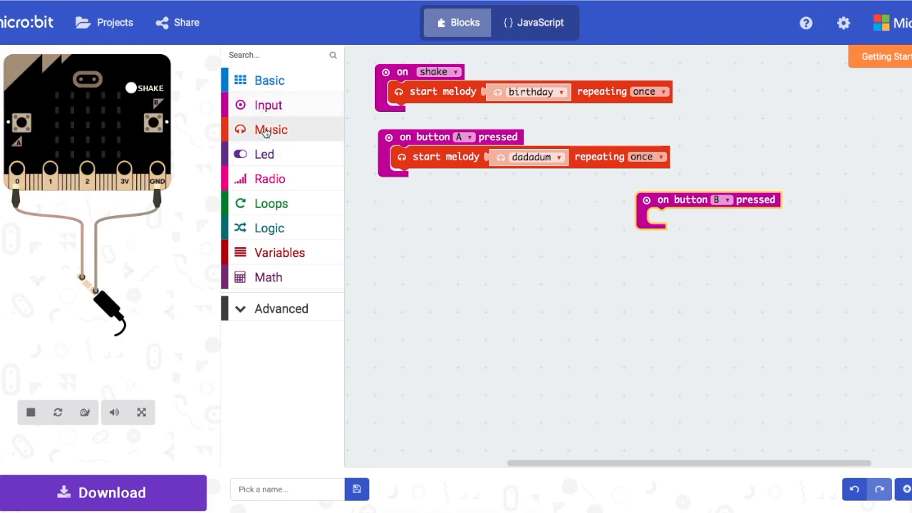
pyautogui.click(270, 128)
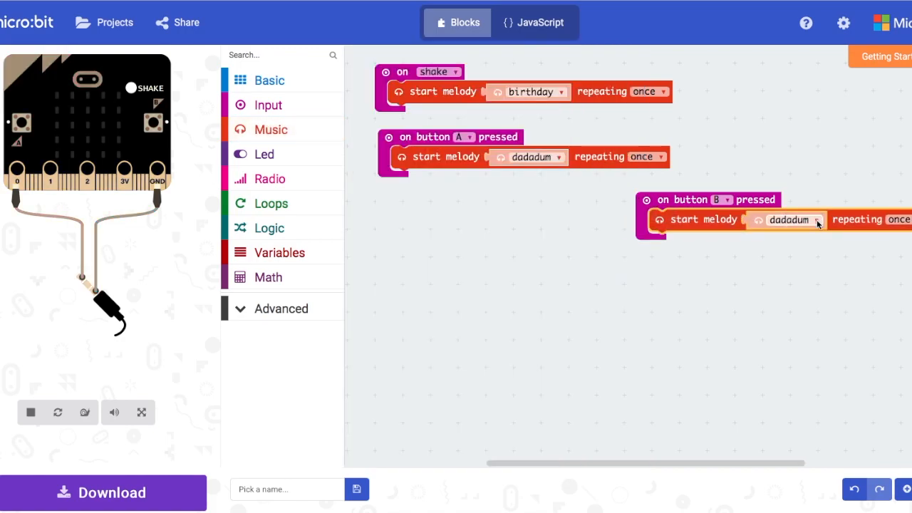
pyautogui.click(815, 220)
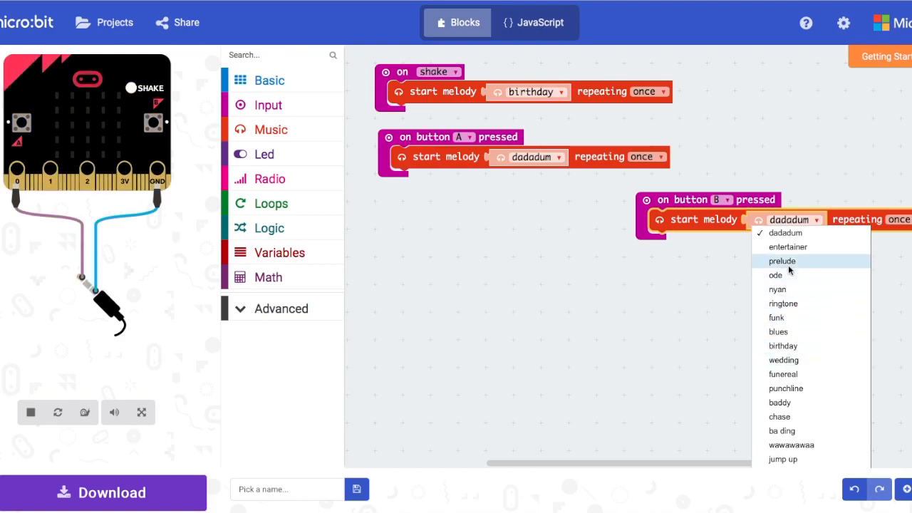
pyautogui.click(787, 247)
pyautogui.write('Music01')
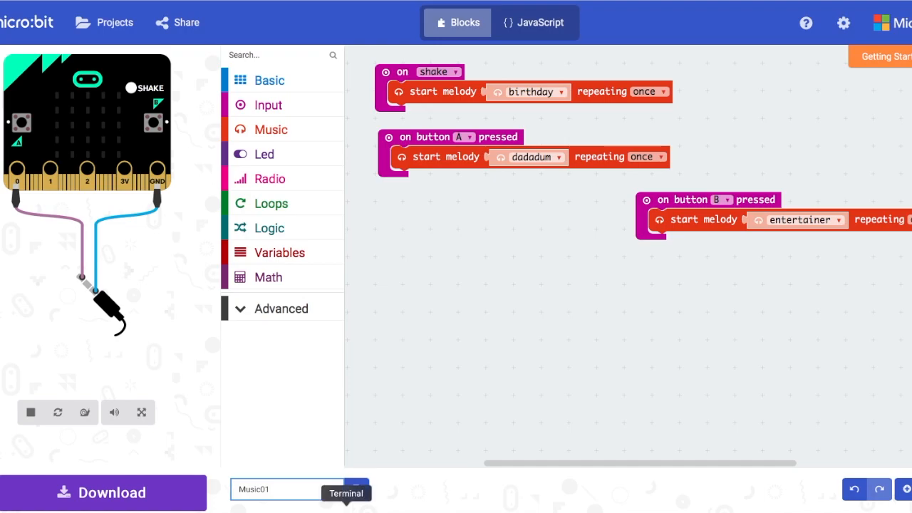
pyautogui.moveTo(364, 435)
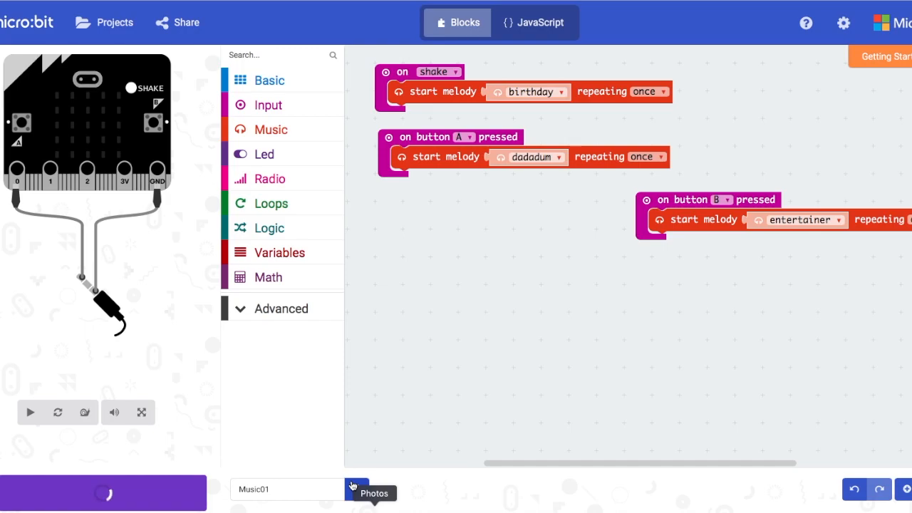
pyautogui.moveTo(396, 311)
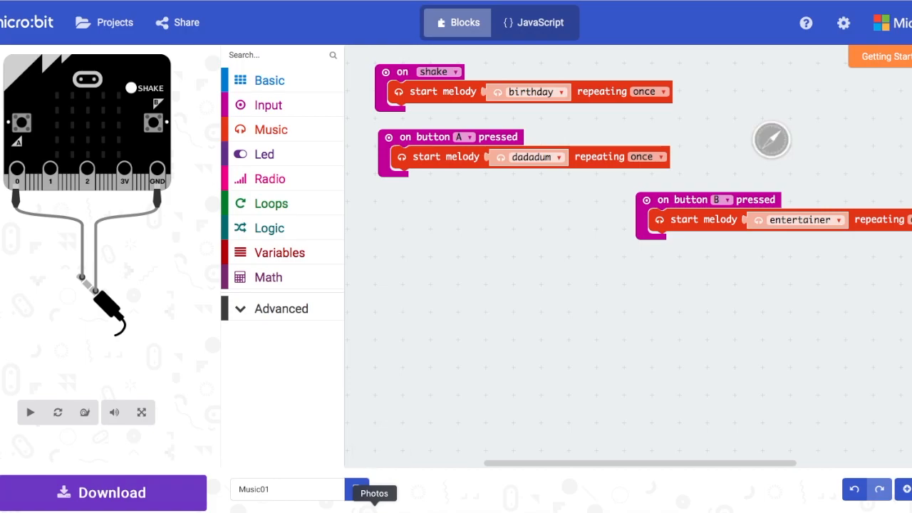
# Download Music01 and reveal the resulting hex file.
pyautogui.click(30, 413)
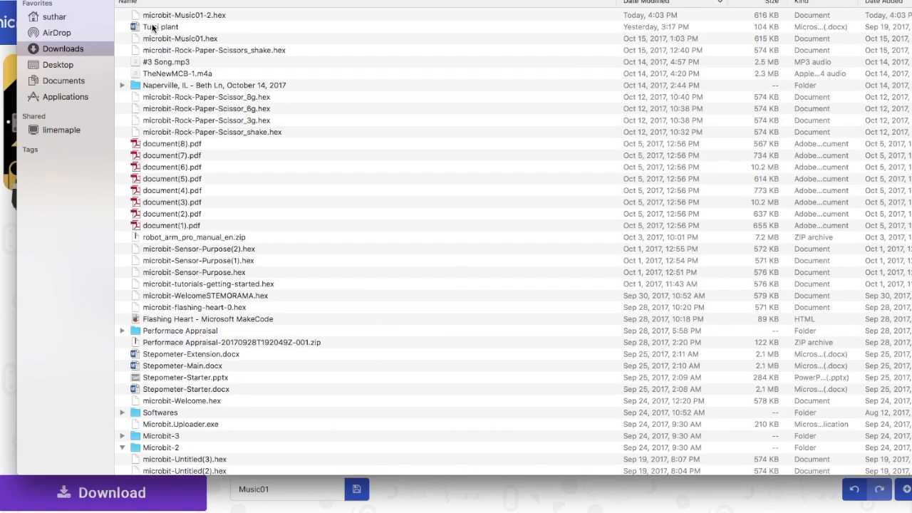
# Select microbit-Music01-2.hex in Downloads, then return to the MakeCode editor.
pyautogui.click(121, 447)
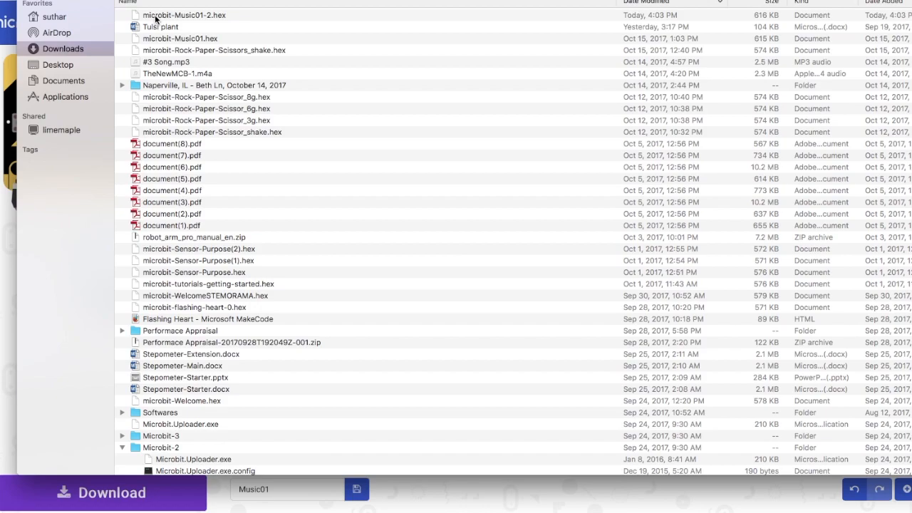
pyautogui.click(184, 14)
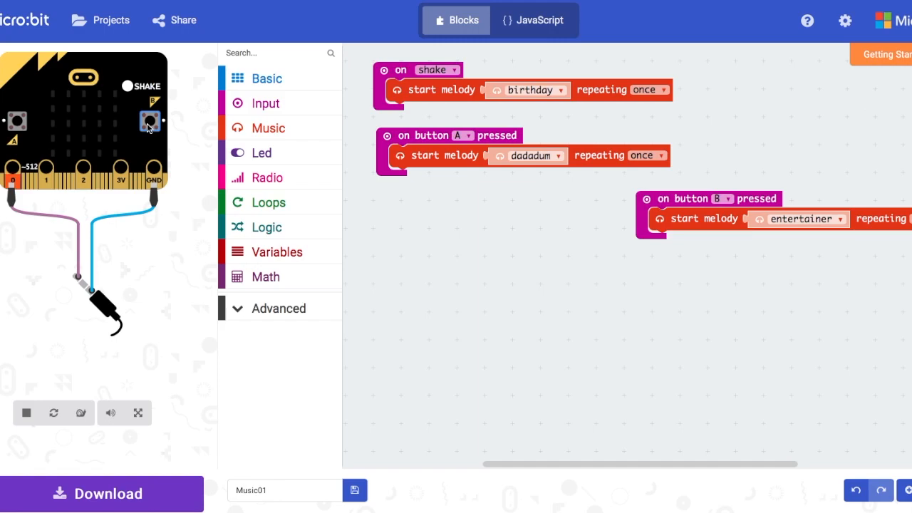
# Stop the simulated micro:bit, then restart it to rerun Music01.
pyautogui.click(26, 412)
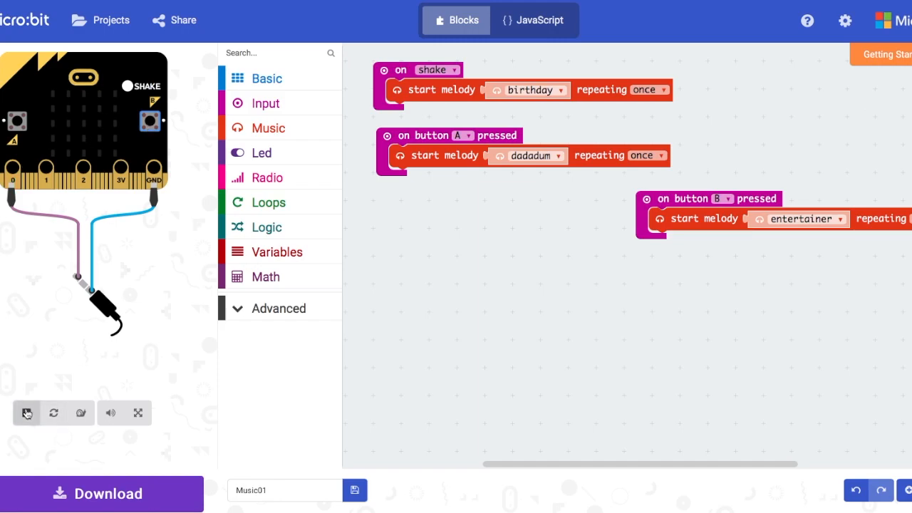
pyautogui.click(25, 413)
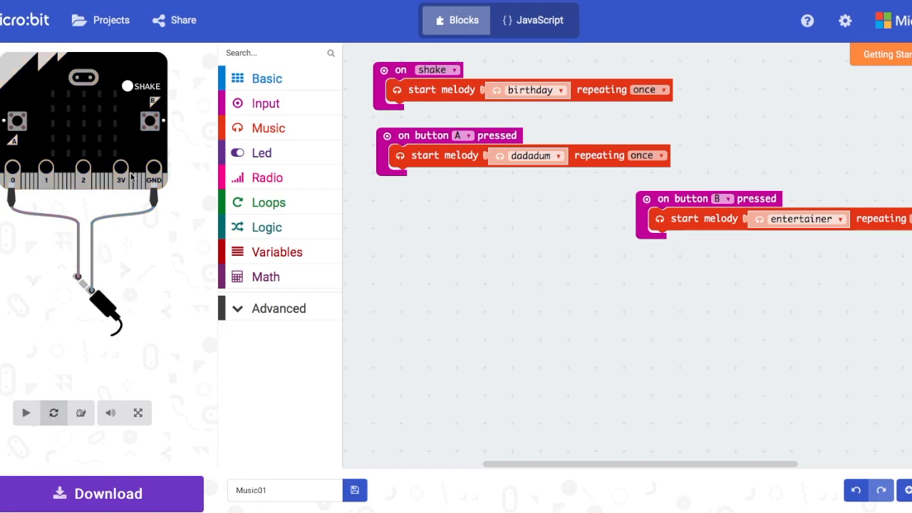